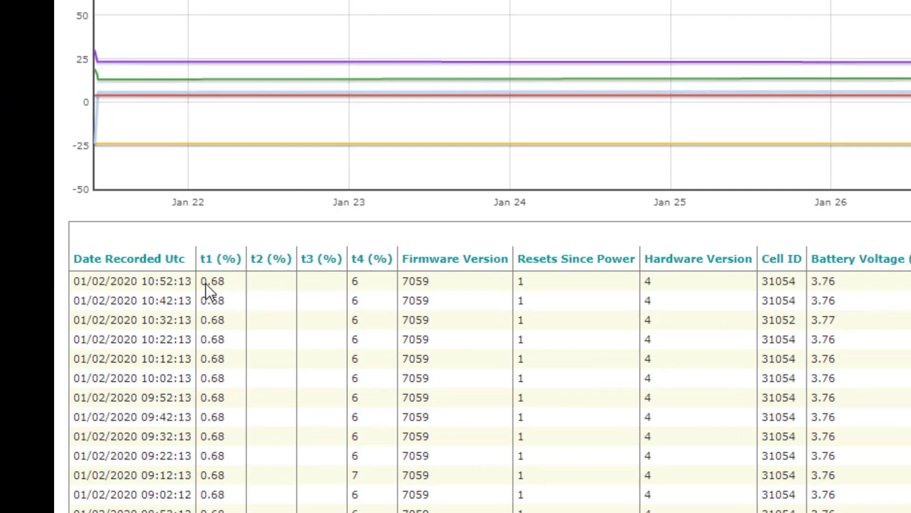
{"action": "mouse_move", "coordinate": [291, 315]}
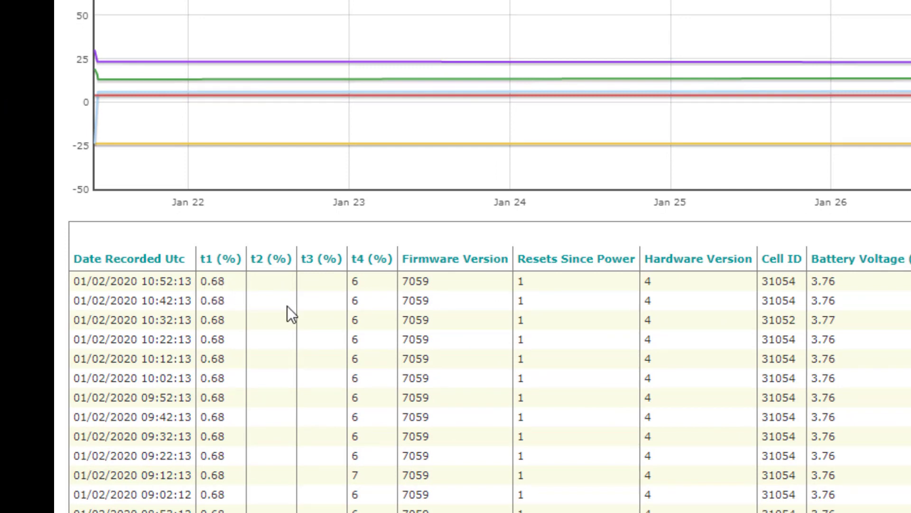
{"action": "scroll", "scroll_direction": "up", "scroll_amount": 3}
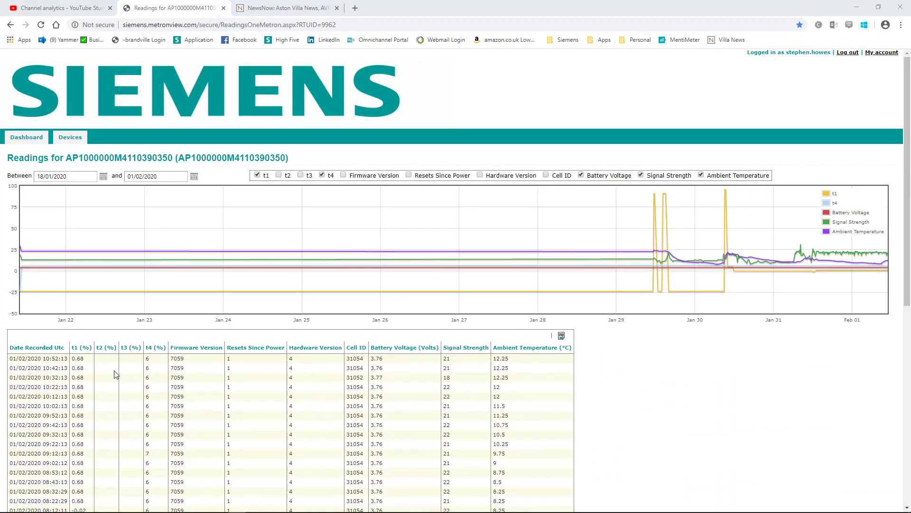